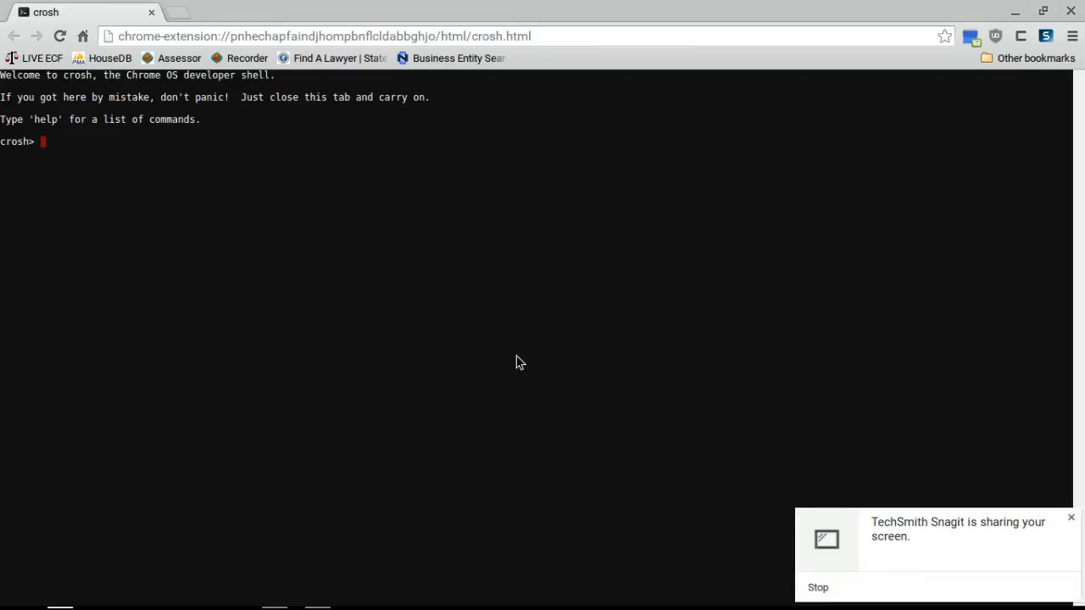
pyautogui.moveTo(441, 315)
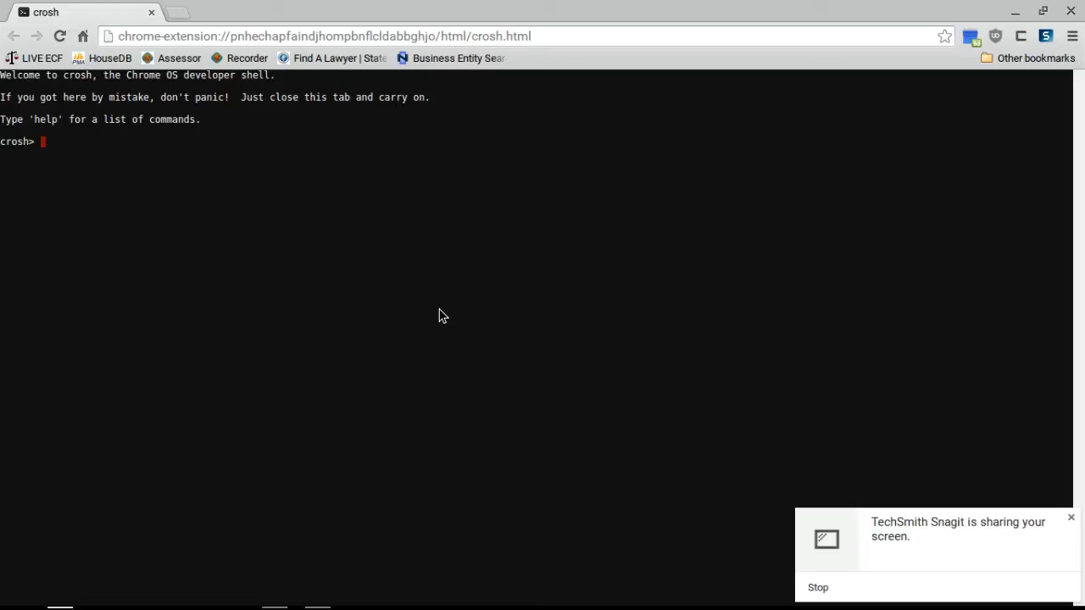
pyautogui.moveTo(290, 466)
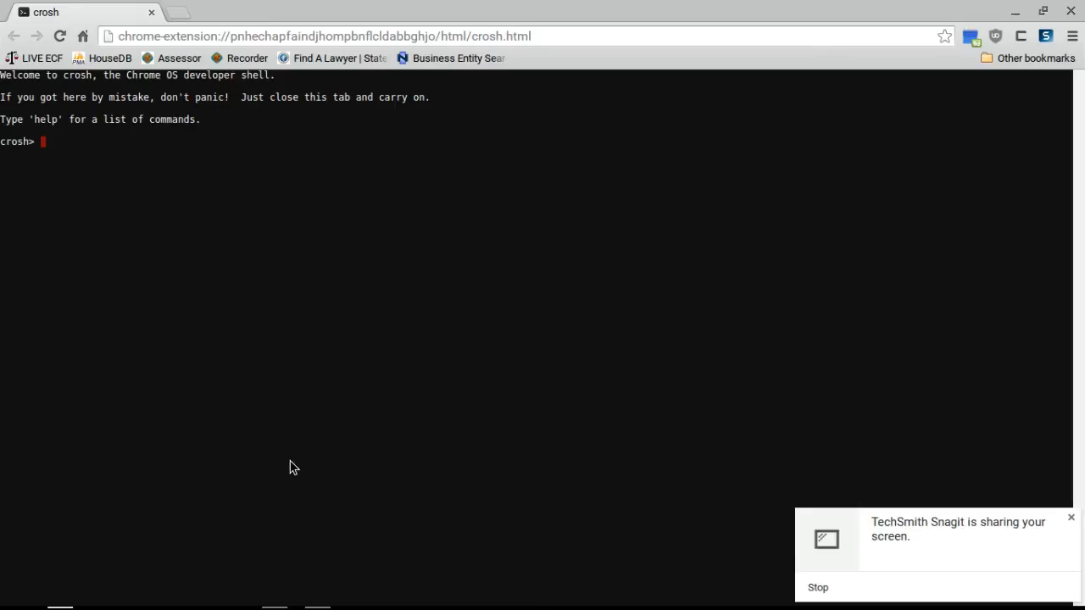
# Bring the DOSBox window into view and reposition it near the top of the screen.
pyautogui.click(275, 588)
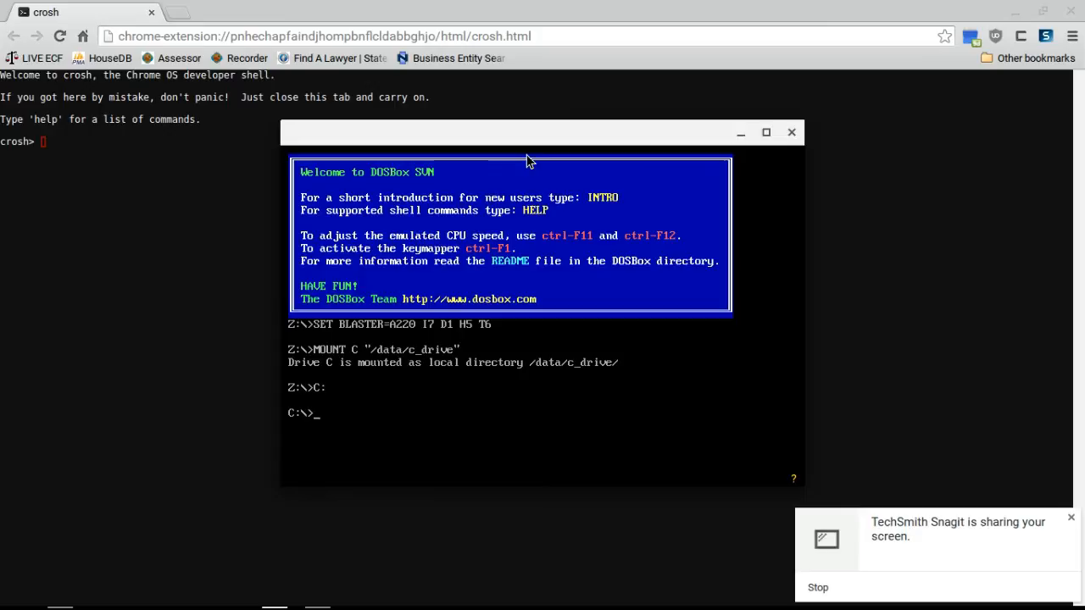
pyautogui.moveTo(532, 153)
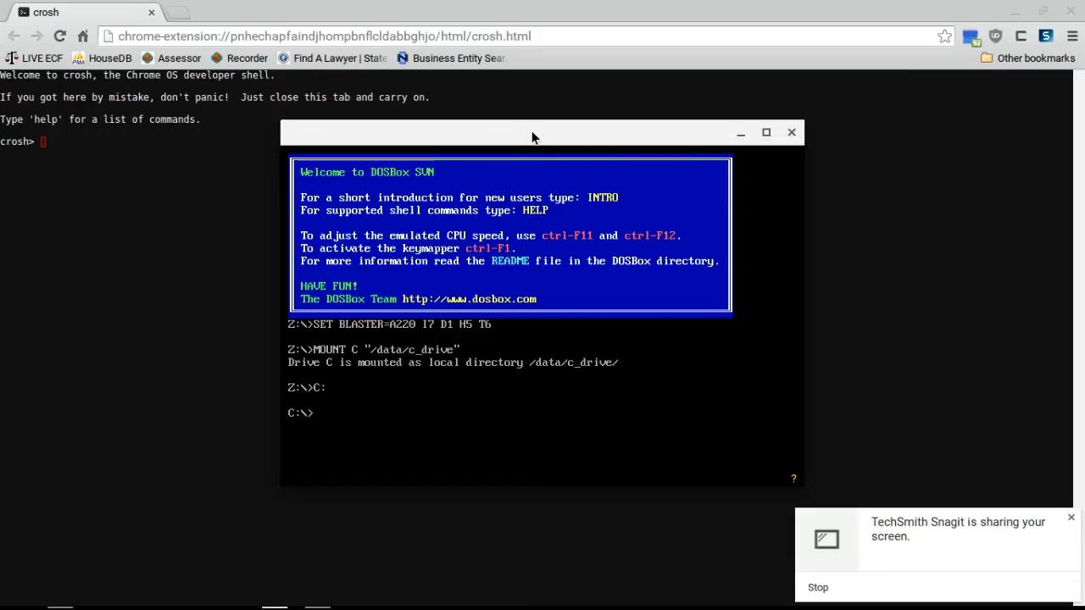
pyautogui.moveTo(534, 133); pyautogui.dragTo(698, 98)
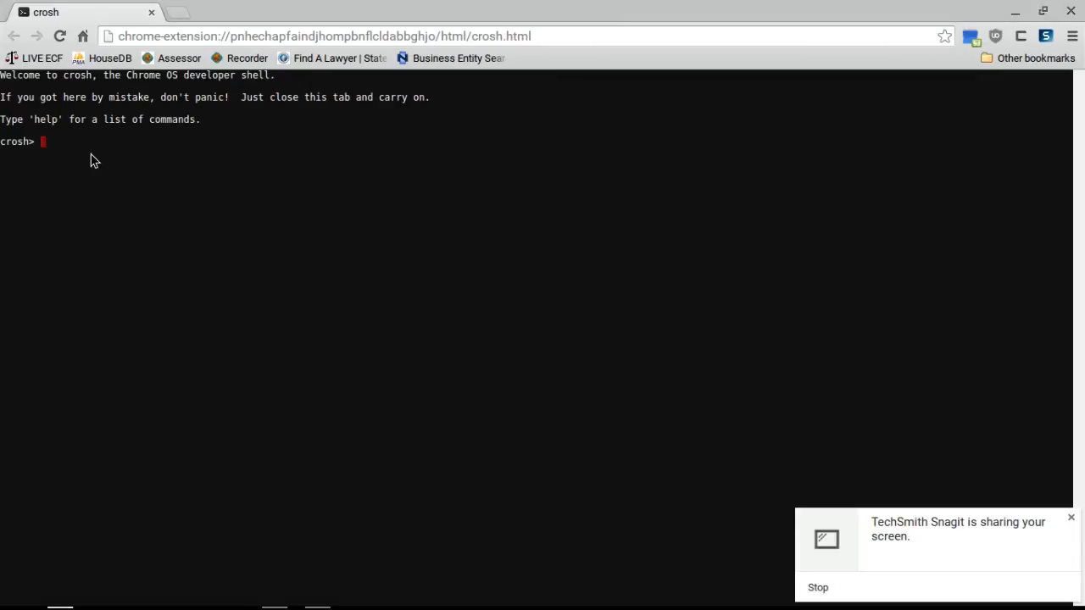
# In crosh, enter a full shell, go to the home folder and into Downloads to list crouton, DAGGER and DFCD.
pyautogui.write('shell')
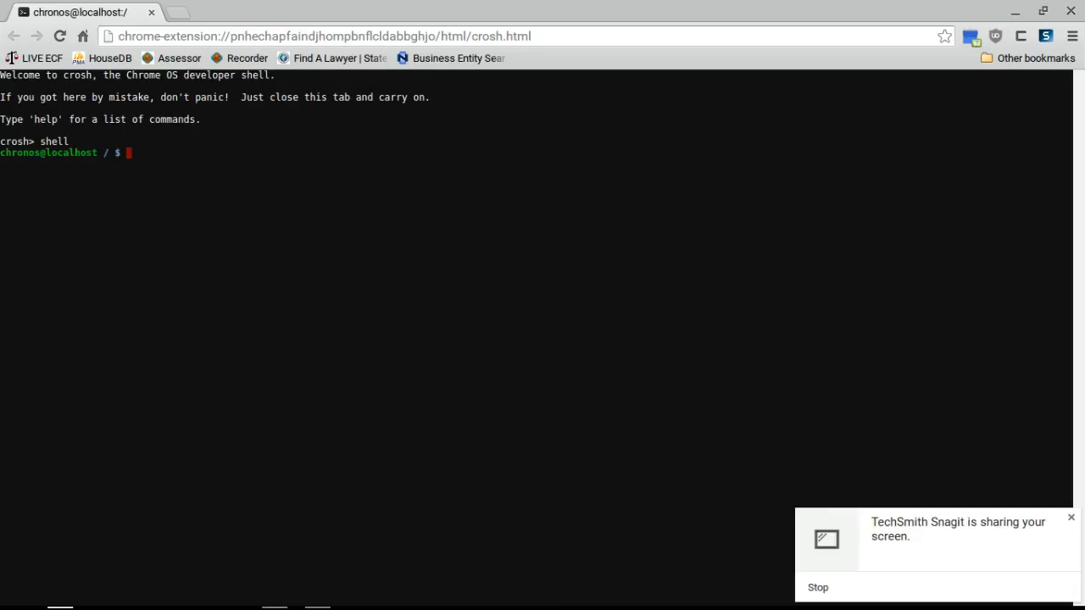
pyautogui.write('cd ~')
pyautogui.write('pwd')
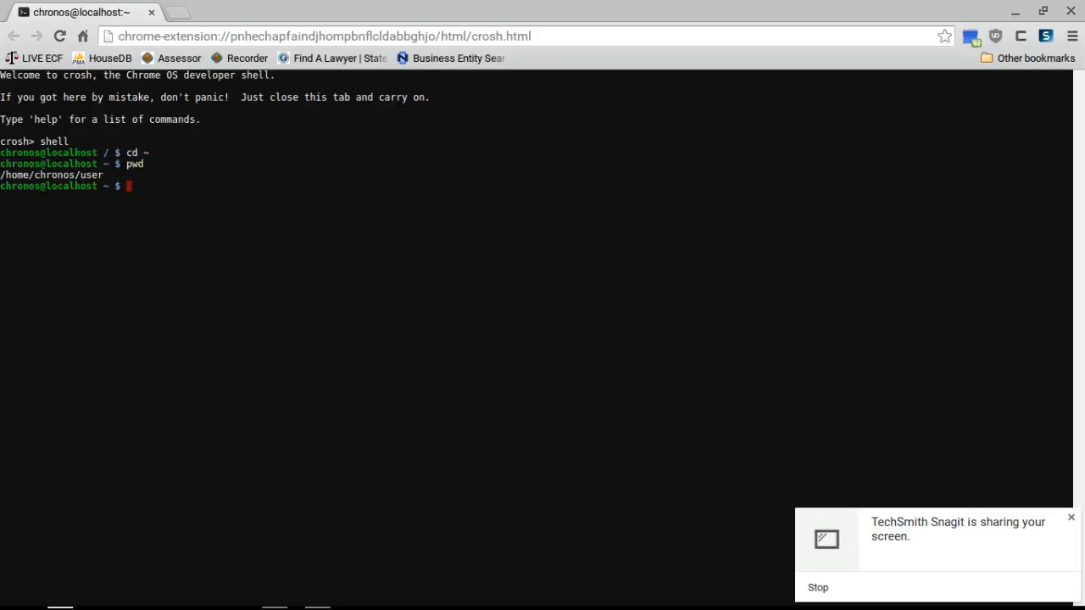
pyautogui.write('cd Downloads/')
pyautogui.write('ls')
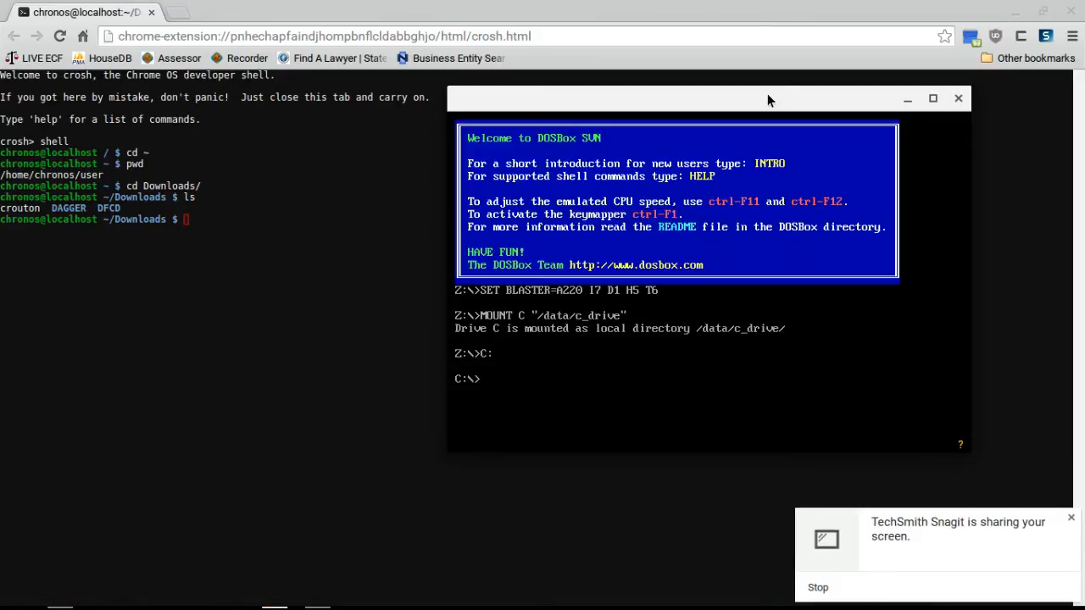
# Shift the DOSBox window left and run dir on drive C, revealing the DAGGER and DFCD folders.
pyautogui.moveTo(770, 97); pyautogui.dragTo(641, 85)
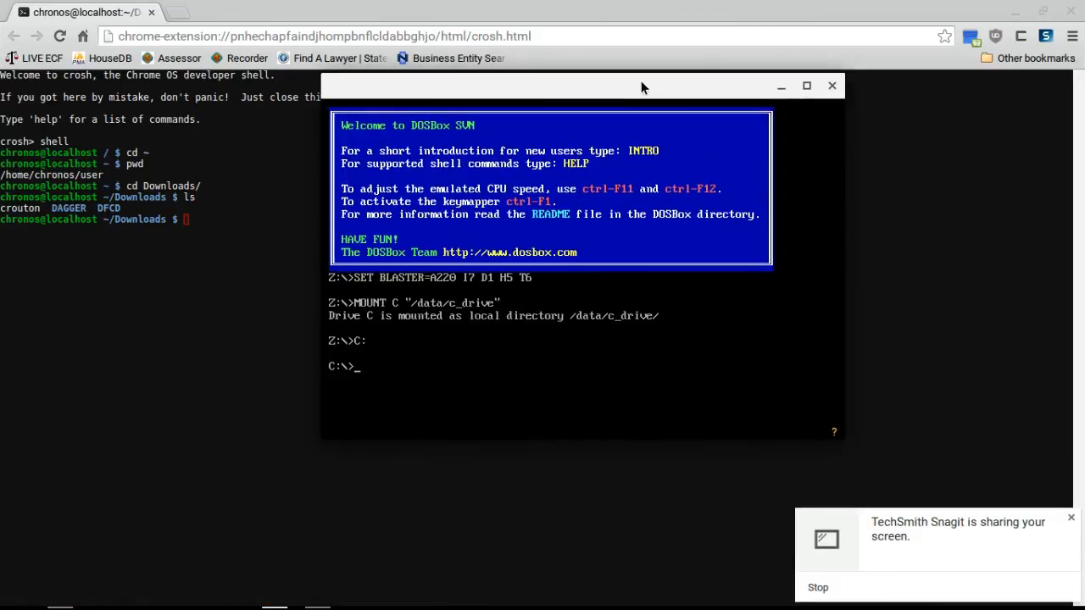
pyautogui.write('dir')
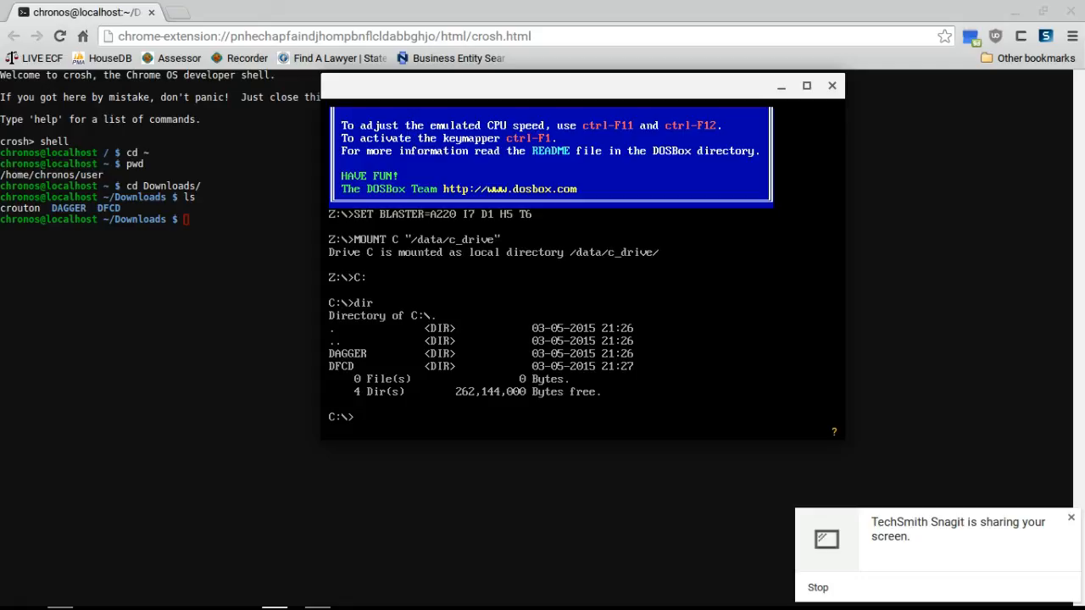
# Run mount d c:\DFCD -t cdrom -label Daggerfall; DOSBox reports the directory doesn't exist.
pyautogui.write('mound')
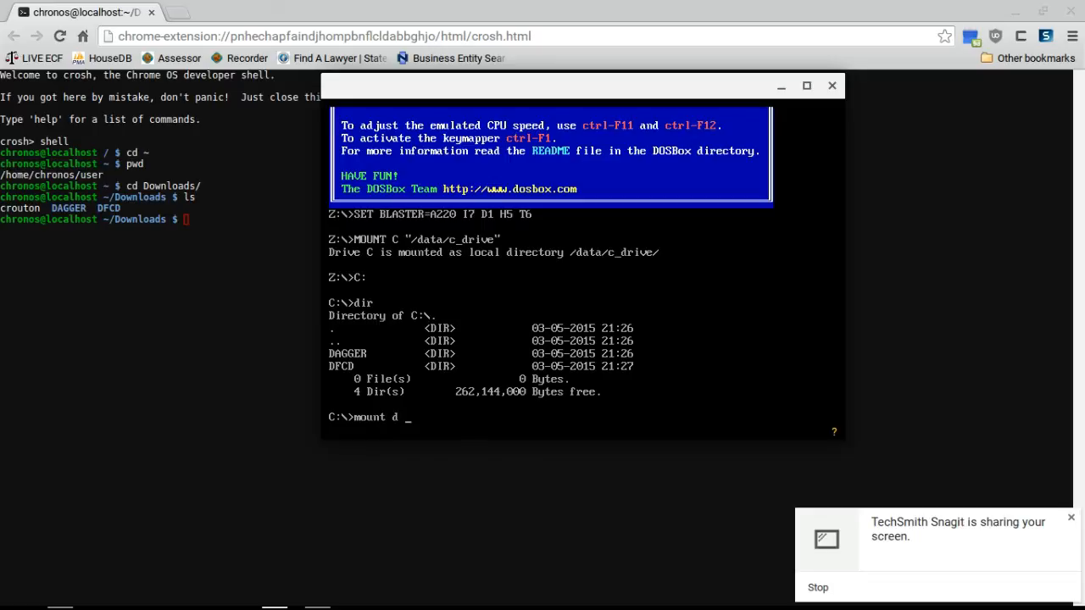
pyautogui.write('c:\\')
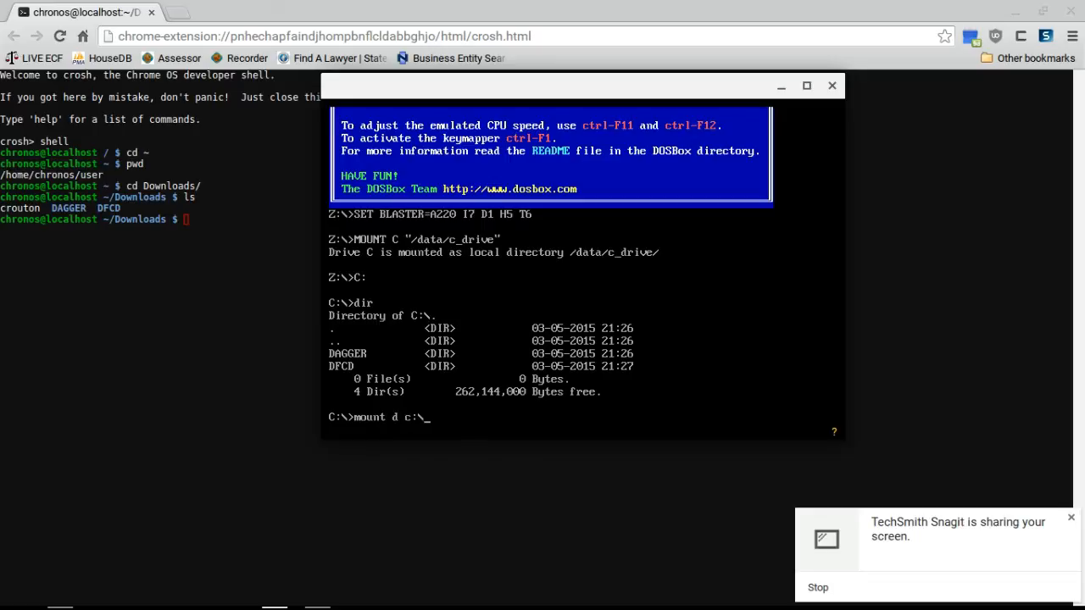
pyautogui.write('DFCD')
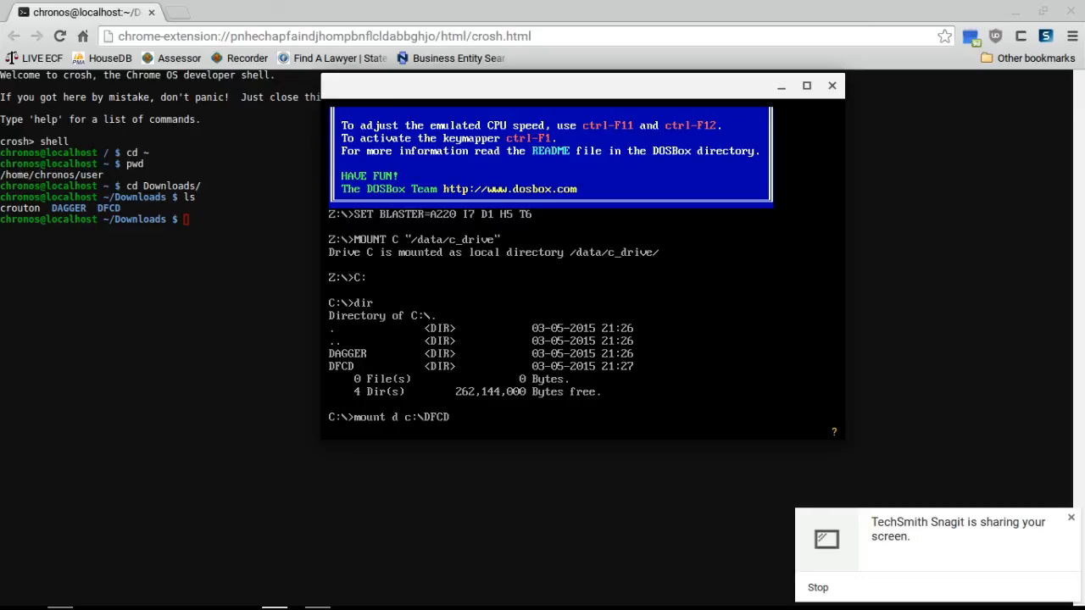
pyautogui.write('-t c')
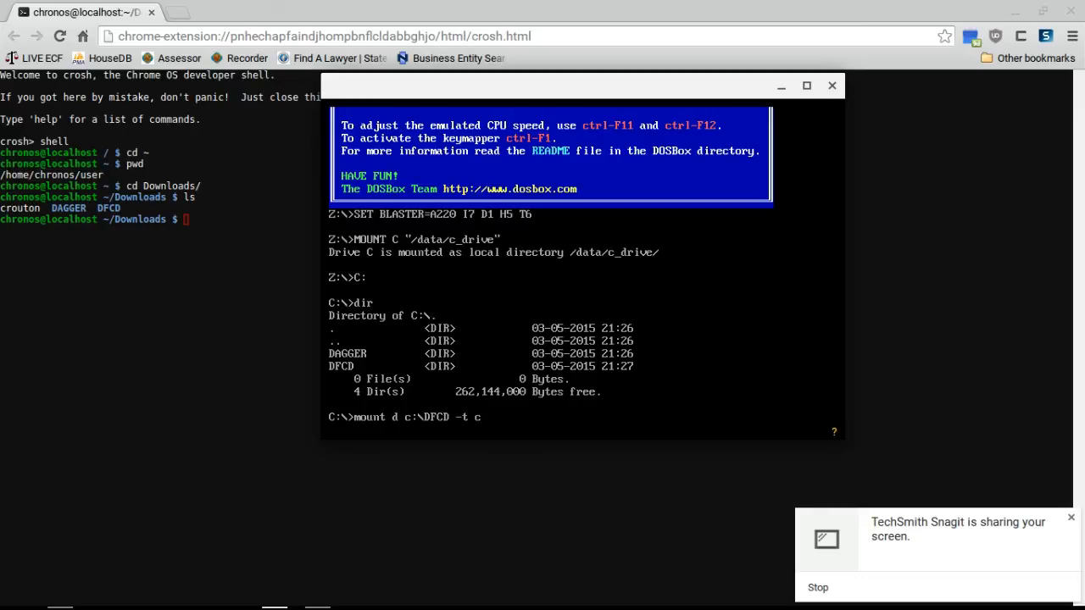
pyautogui.write('drom -l l')
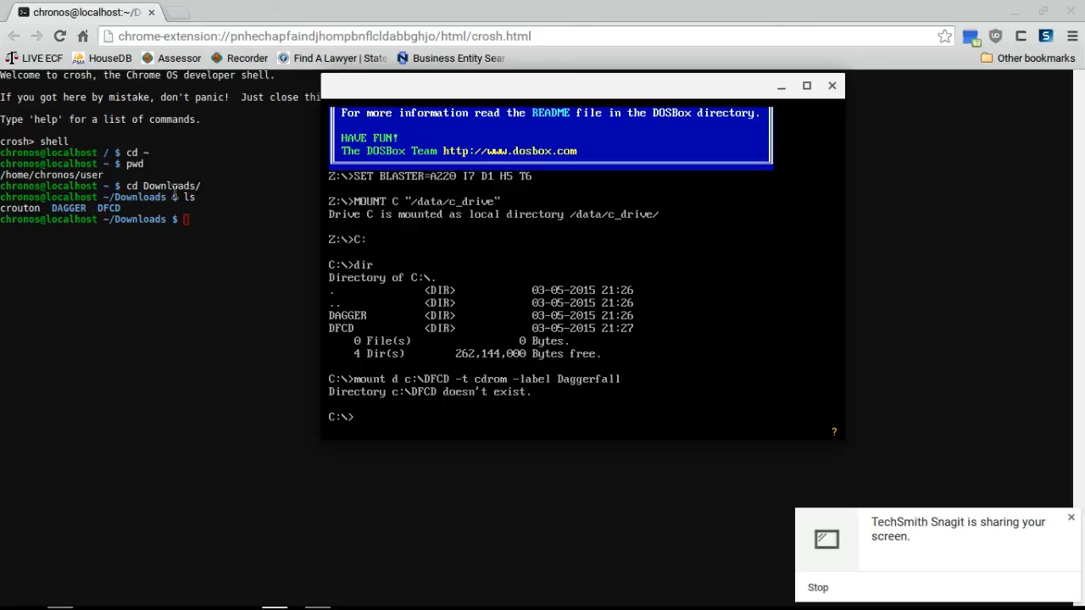
# Run mount d ~/Downloads/DFCD -t cdrom -label Daggerfall; it again reports the directory doesn't exist.
pyautogui.write('mount d')
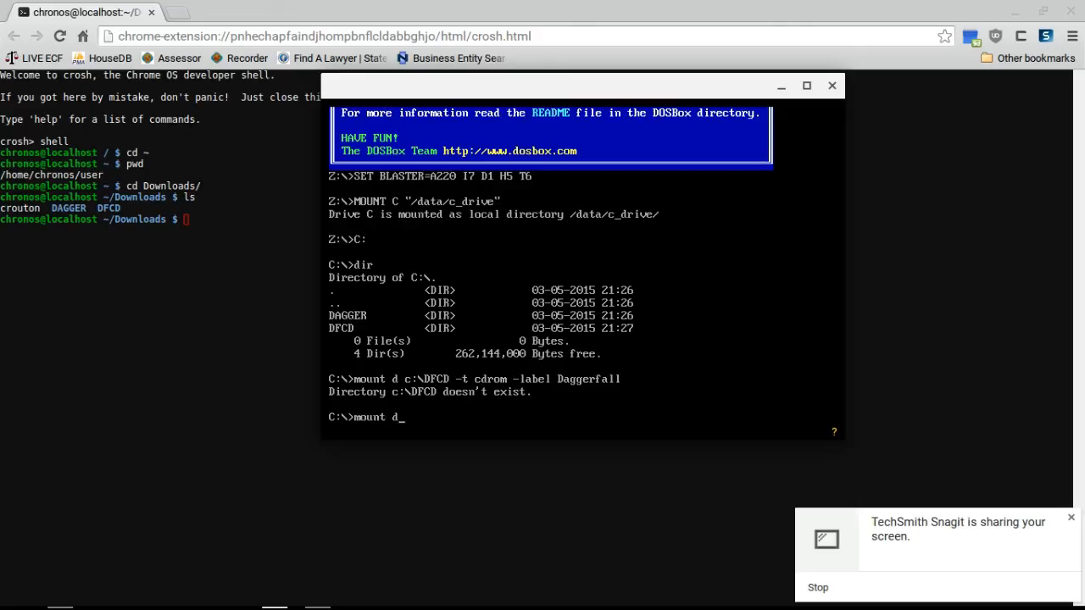
pyautogui.write('~/')
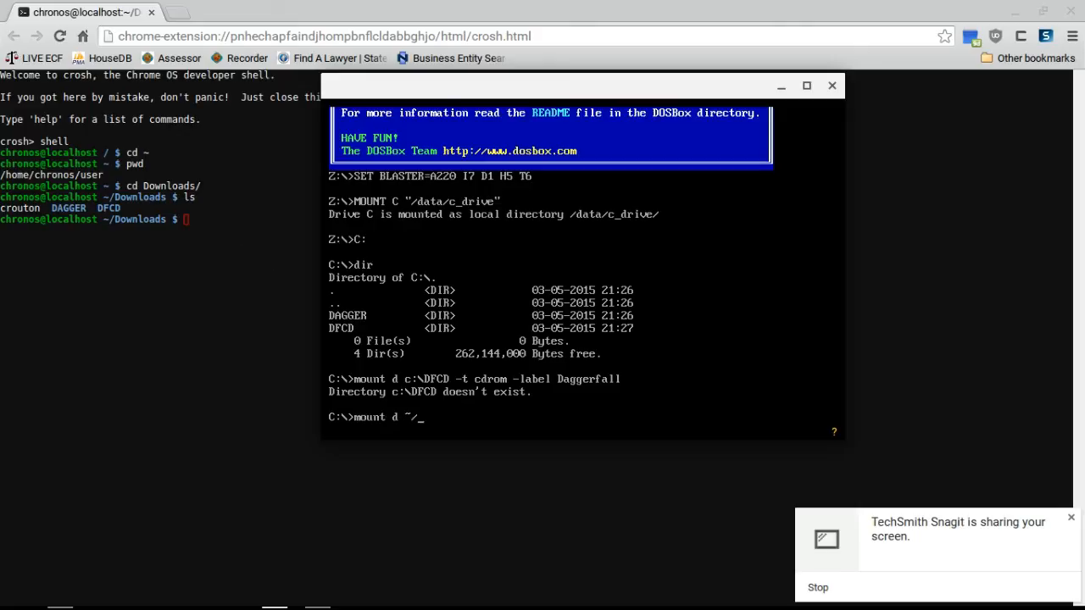
pyautogui.write('Downloads')
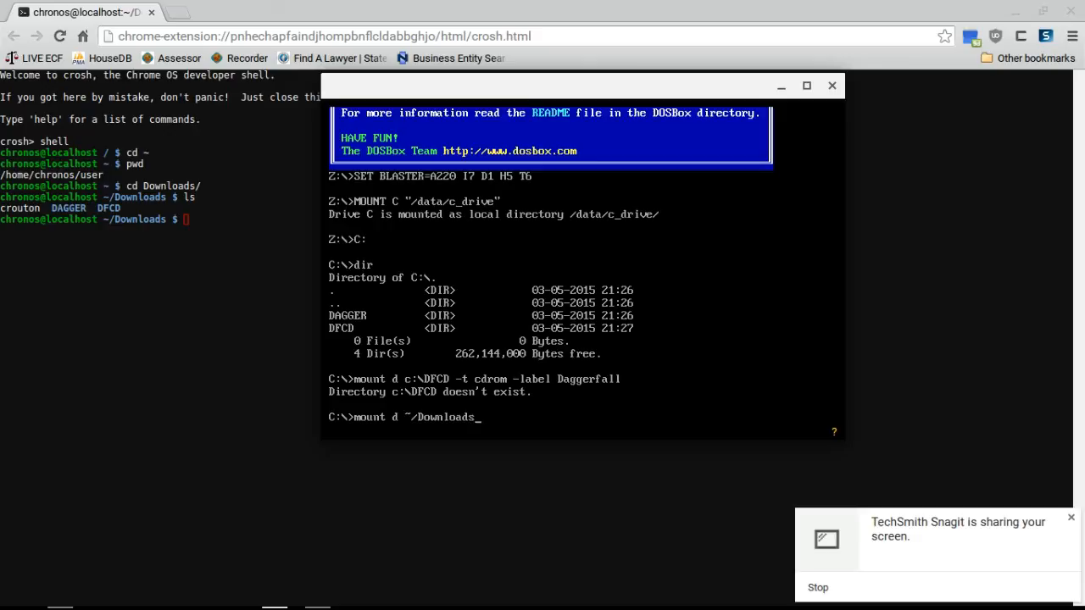
pyautogui.write('DFCD')
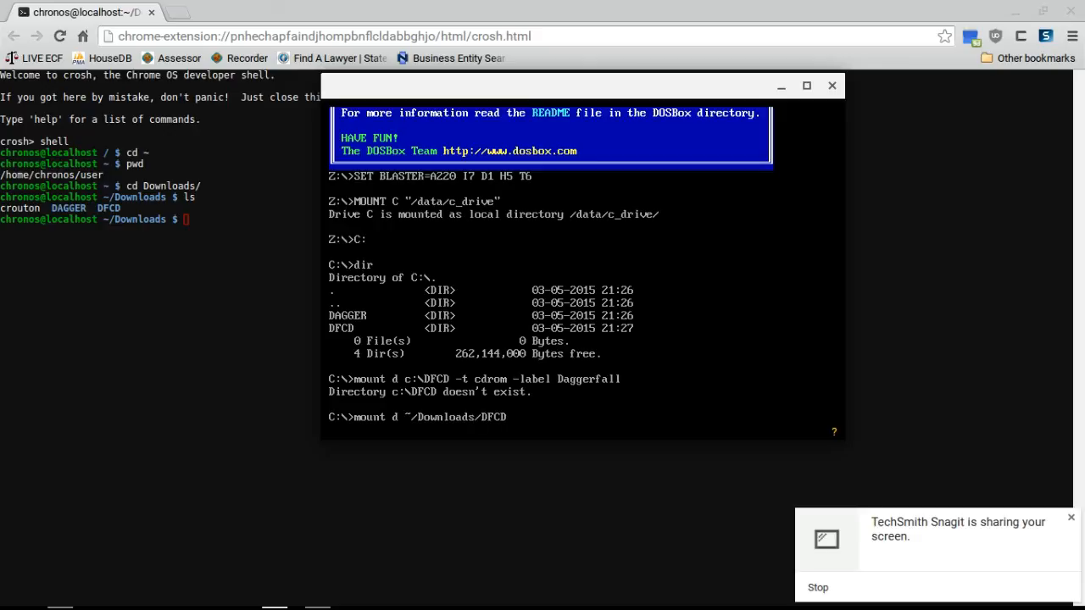
pyautogui.write('-t cdrom')
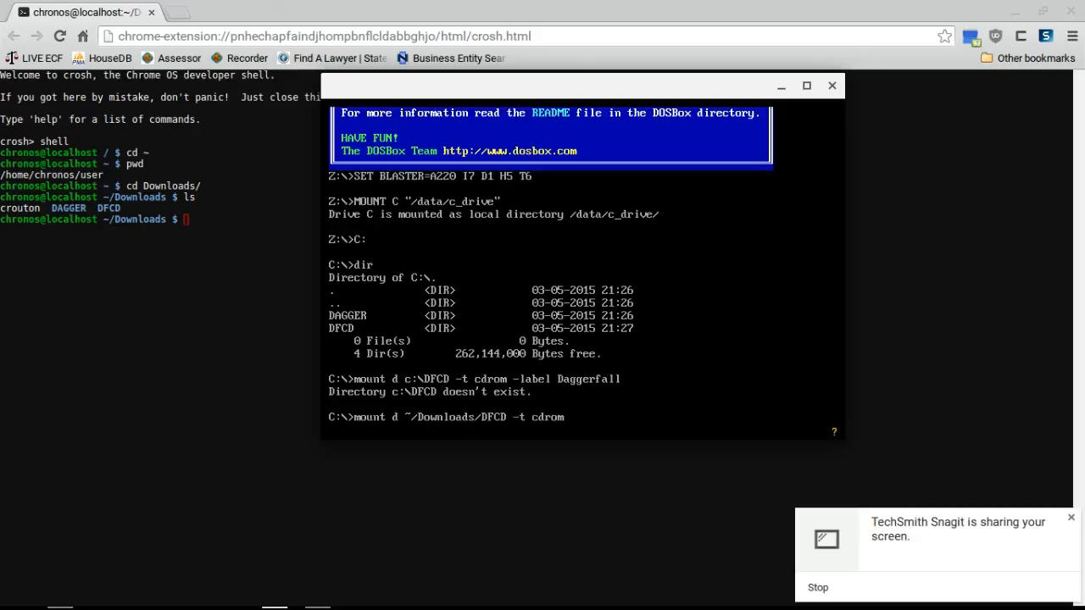
pyautogui.write('-label Daggerfall')
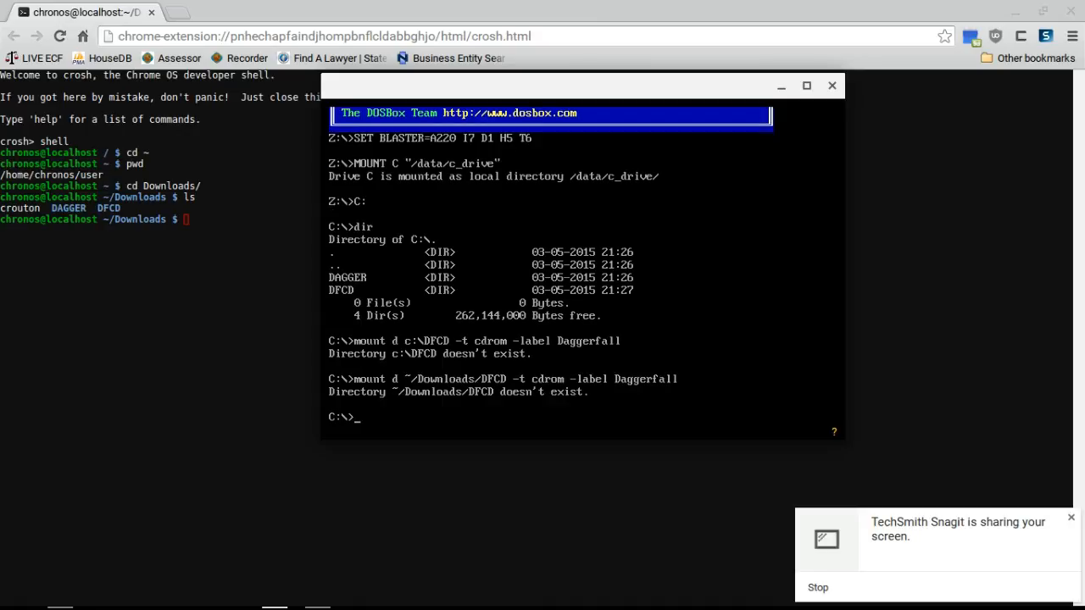
# Leave WTF?!?! typed at the C:\> prompt without running it.
pyautogui.write('WTF')
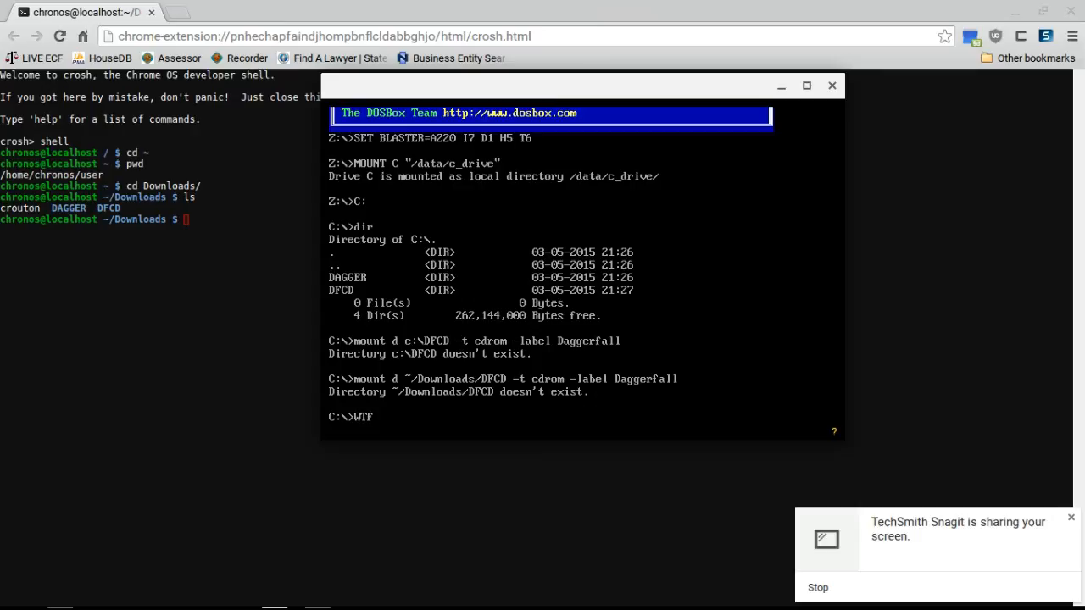
pyautogui.write('?!?!')
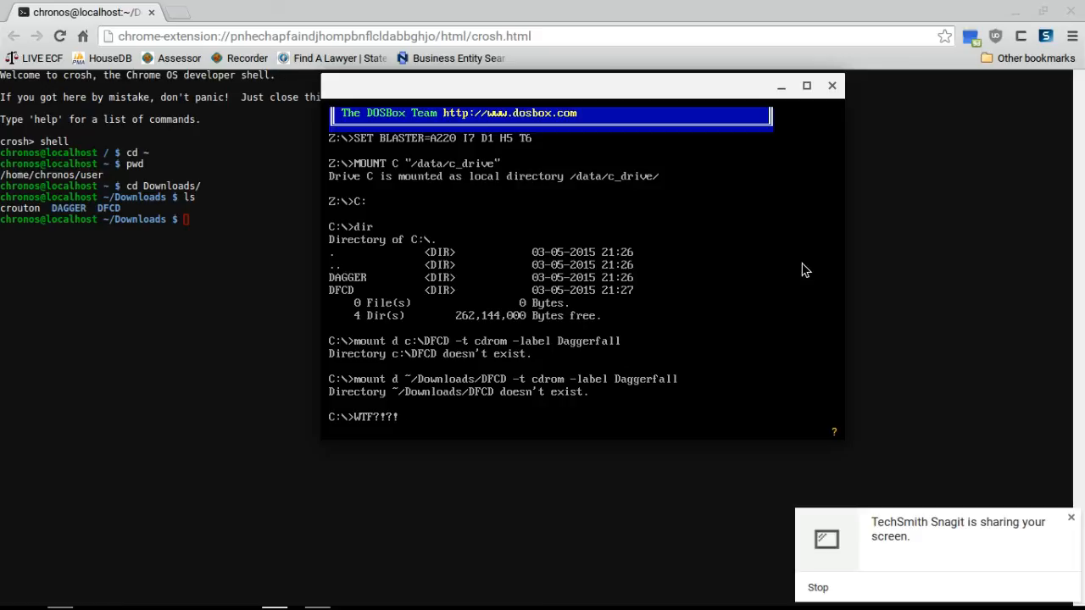
pyautogui.moveTo(805, 422)
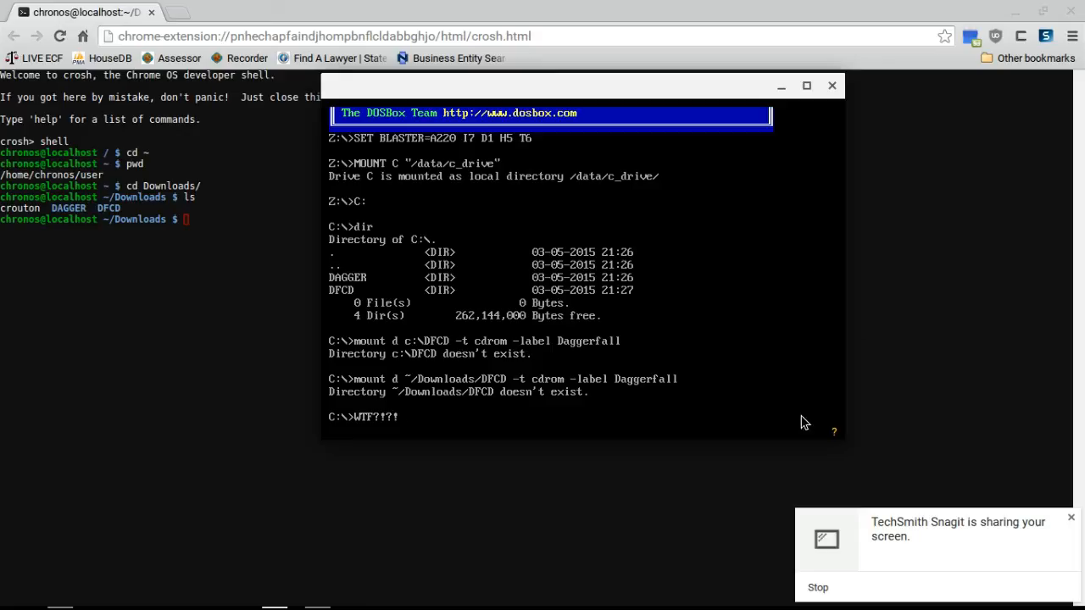